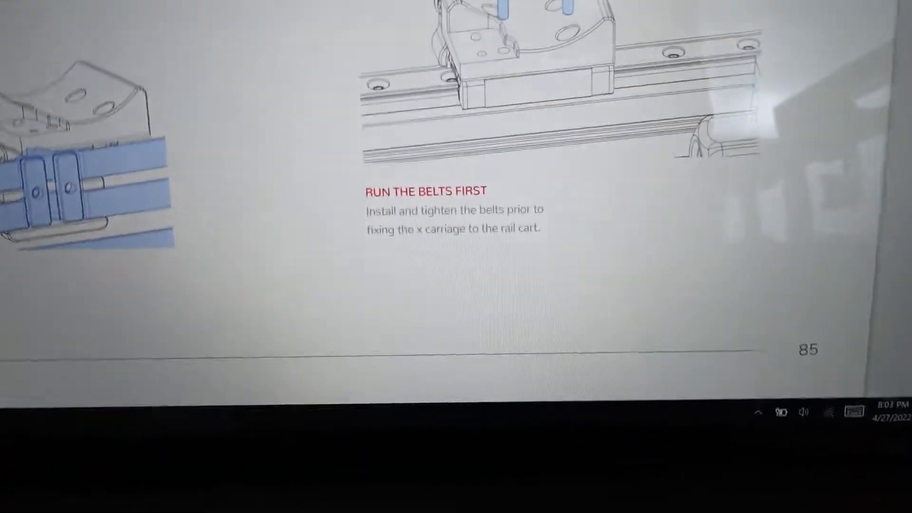
pyautogui.scroll(-3)
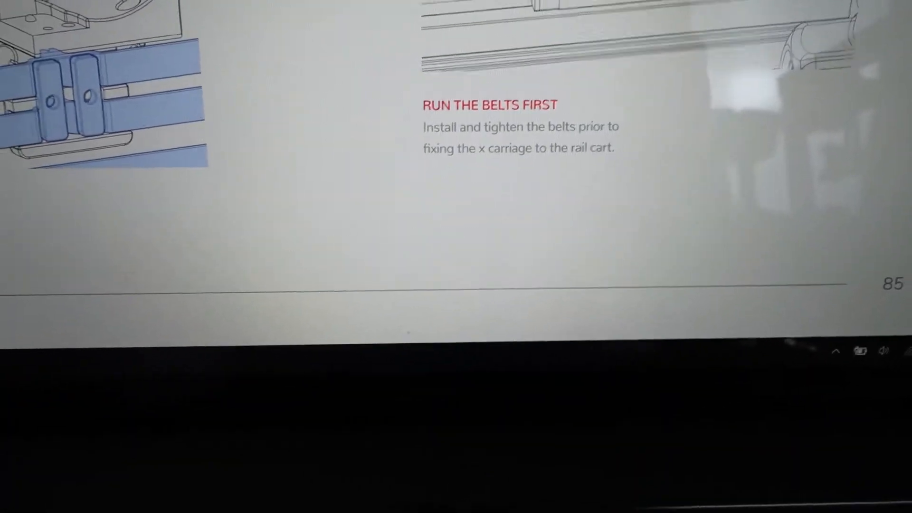